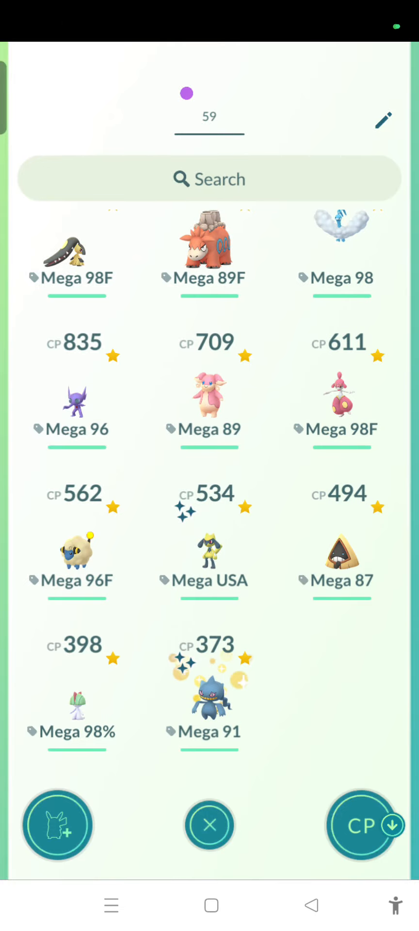
# Mega Evolve the Steelix tagged Mega 91 and return to the Mega tag list
pyautogui.scroll(-3)
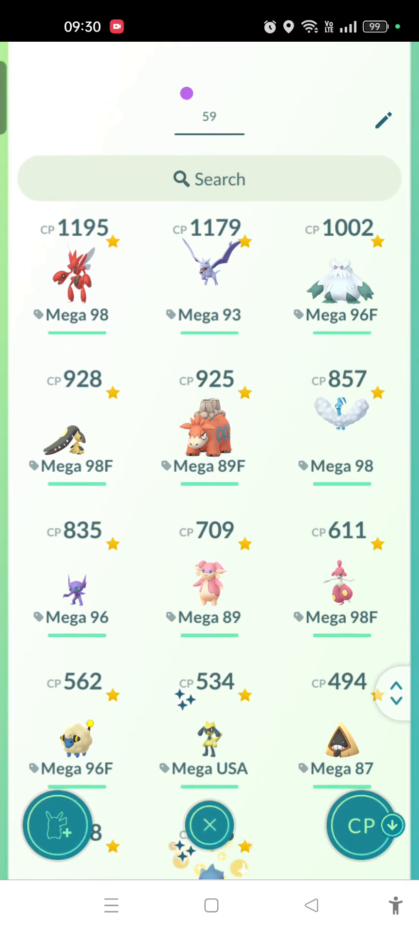
pyautogui.click(341, 280)
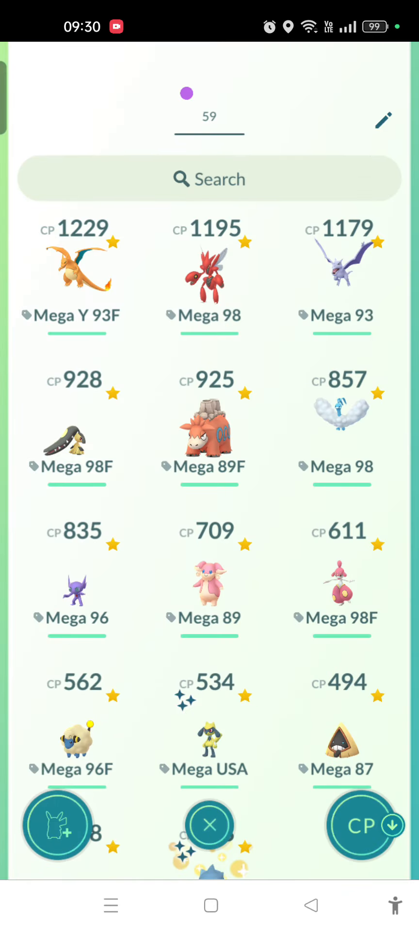
pyautogui.click(340, 273)
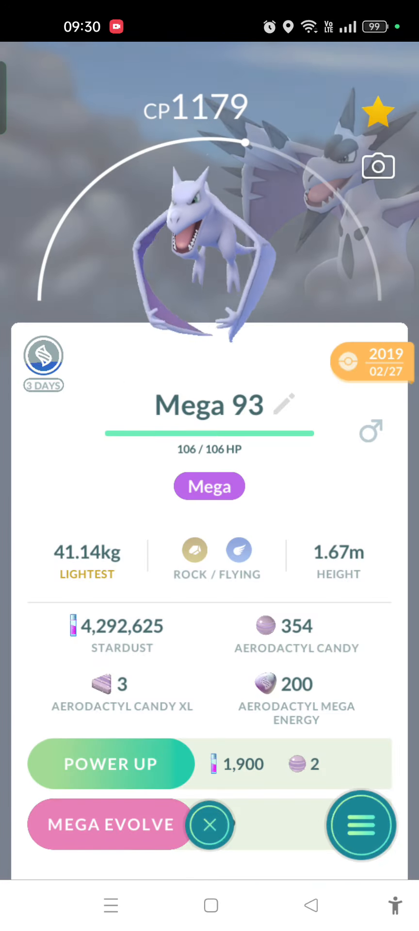
pyautogui.click(209, 824)
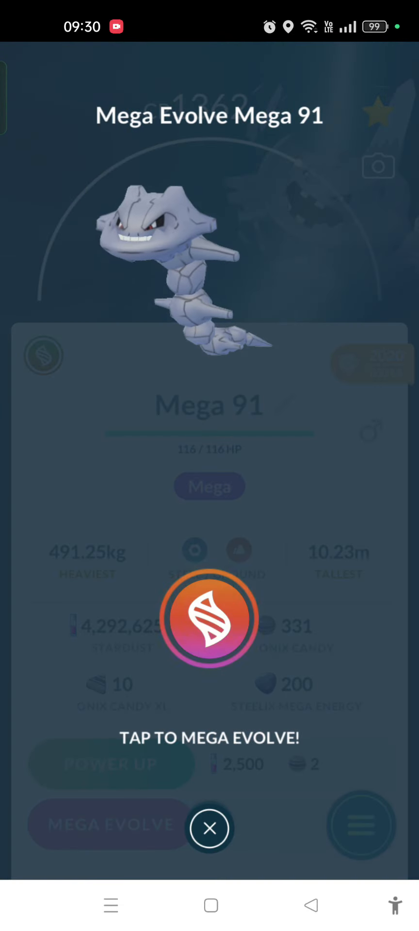
pyautogui.click(209, 618)
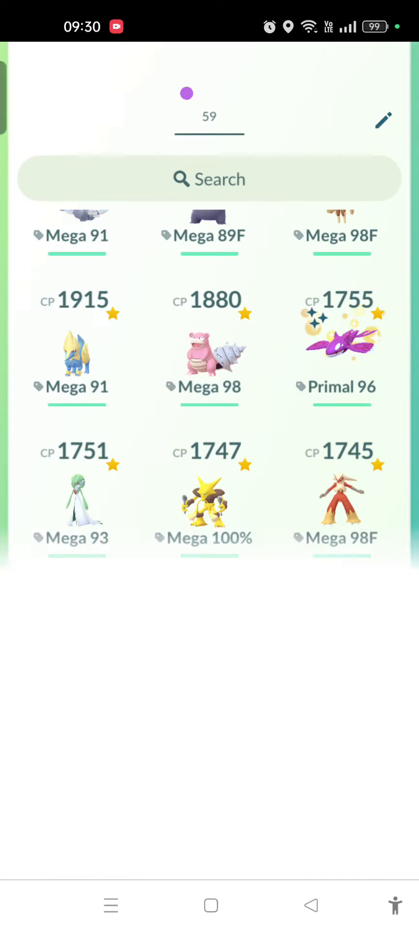
pyautogui.click(77, 498)
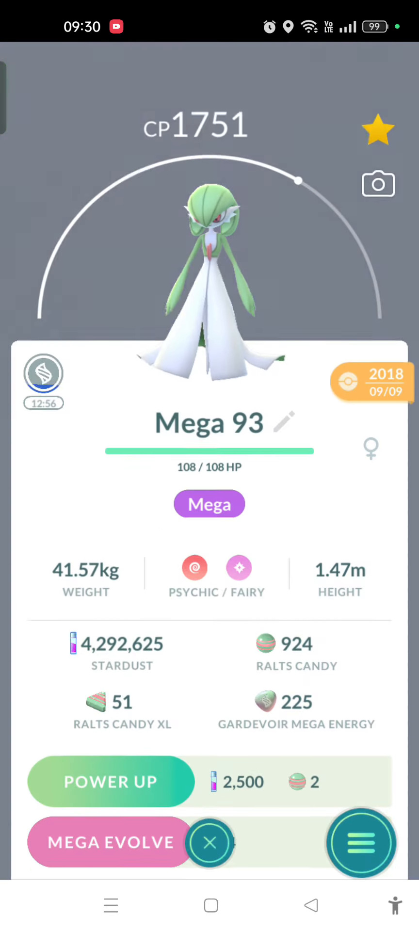
pyautogui.click(208, 842)
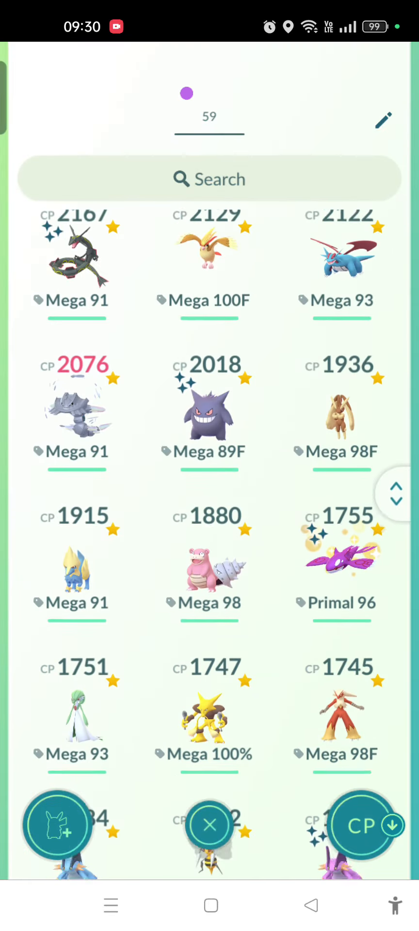
pyautogui.scroll(-3)
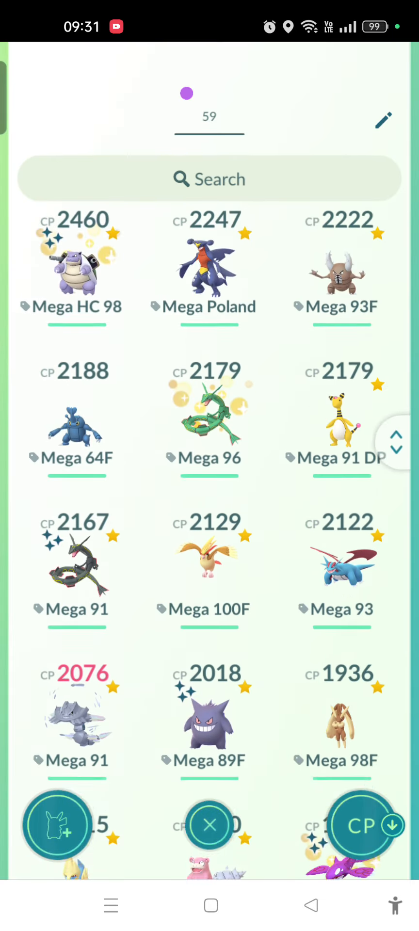
pyautogui.scroll(-3)
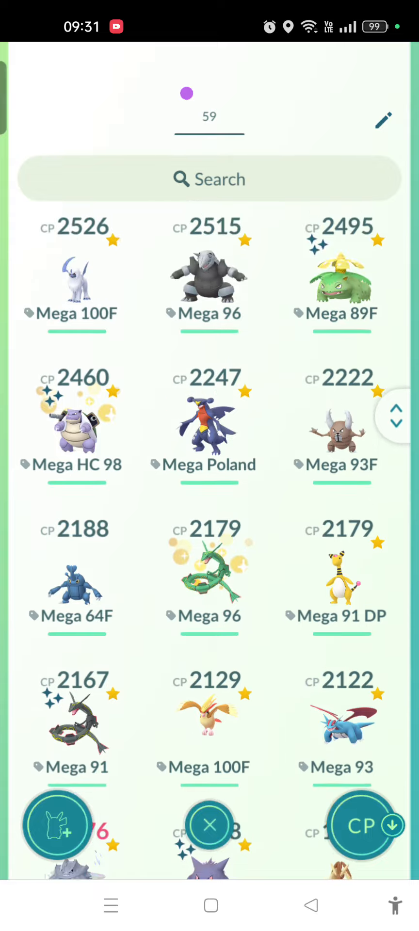
# Mega Evolve the shiny Venusaur tagged Mega 89F, agreeing to end Steelix's Mega Evolution
pyautogui.click(340, 279)
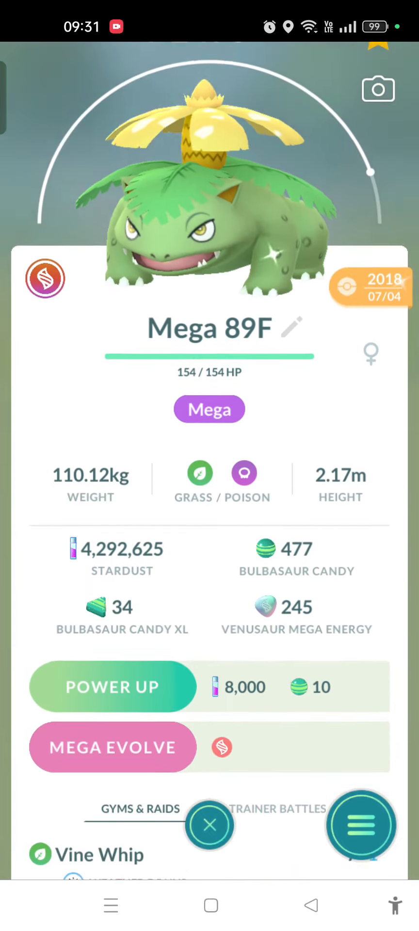
pyautogui.click(113, 747)
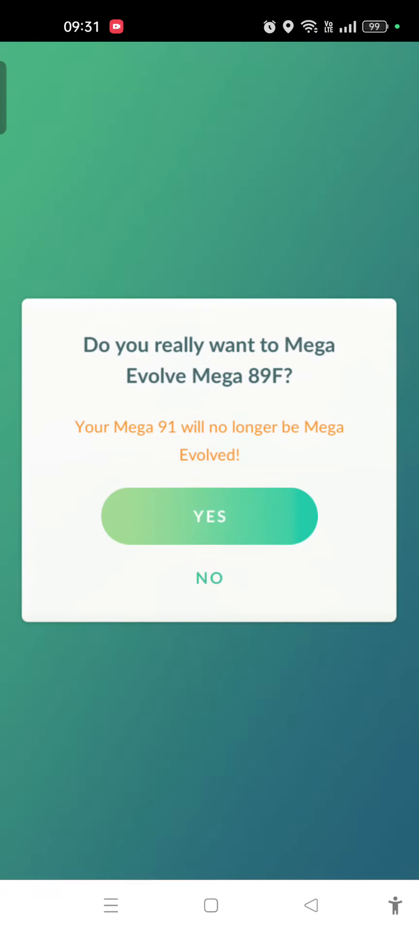
pyautogui.click(208, 515)
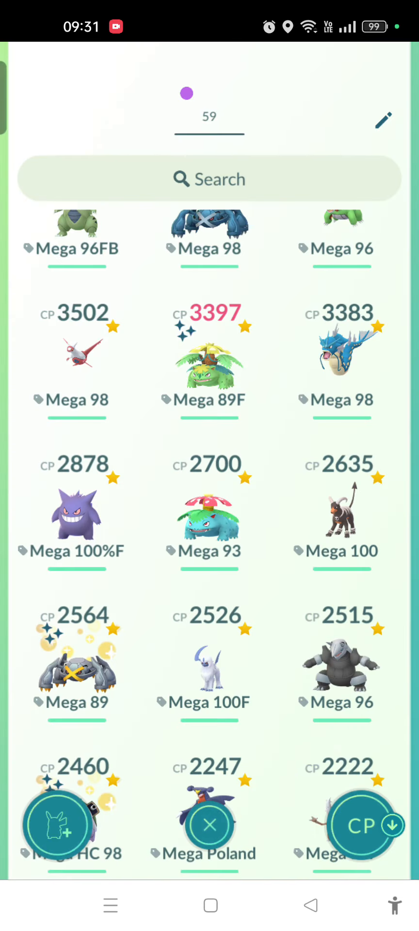
# View Salamence Mega 96, then swipe to the Latios tagged Mega 100% at CP 3910
pyautogui.click(342, 356)
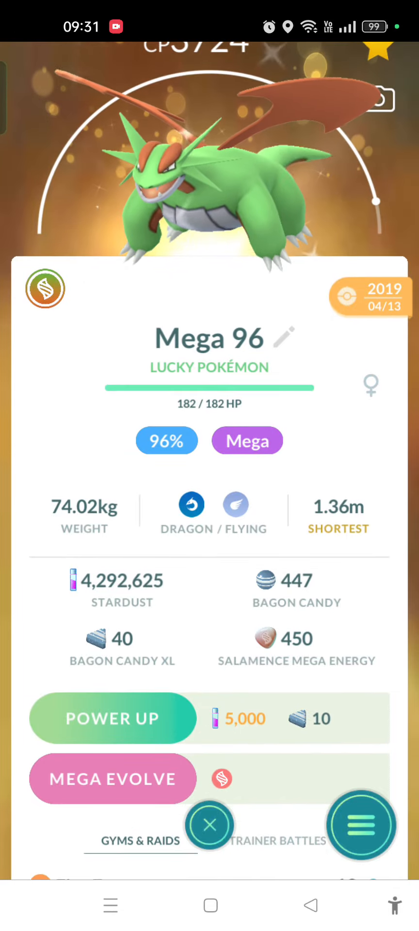
pyautogui.scroll(-3)
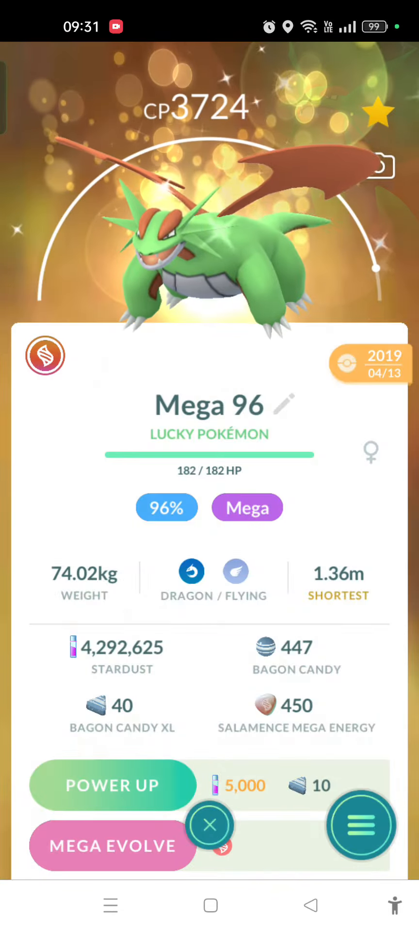
pyautogui.click(112, 846)
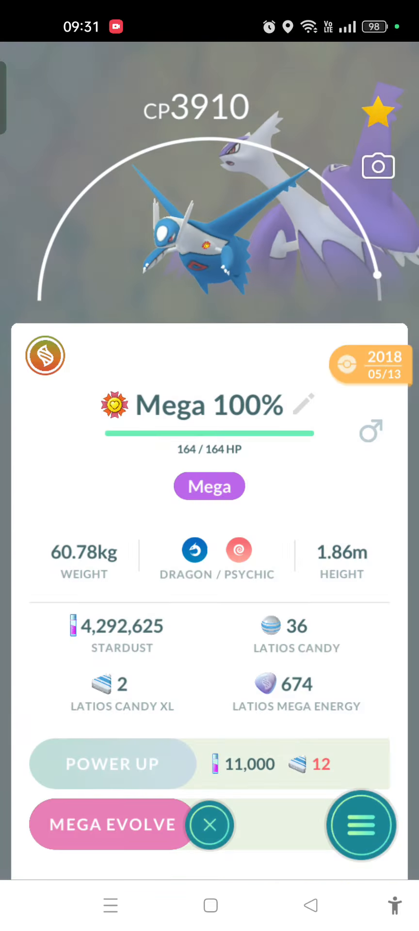
# Swipe from Latios to the Manectric tagged Mega 91 showing its 8-energy Mega cost
pyautogui.click(110, 825)
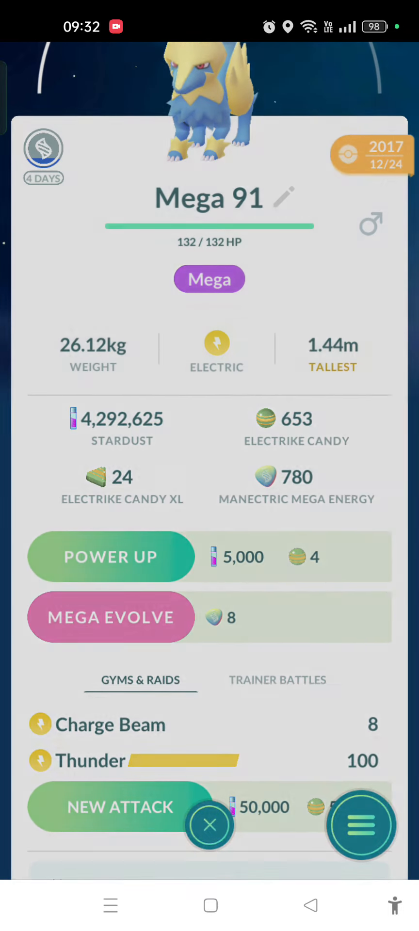
# Mega Evolve Manectric Mega 91, replacing Latios Mega 100%, and return to the map
pyautogui.click(111, 618)
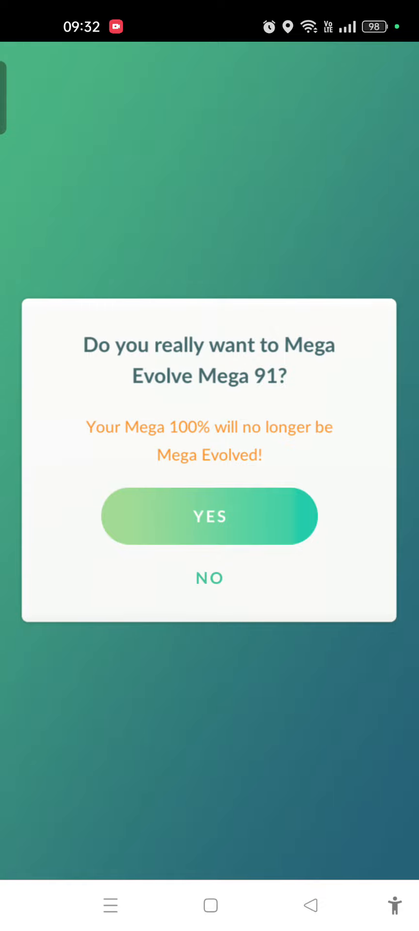
pyautogui.click(210, 515)
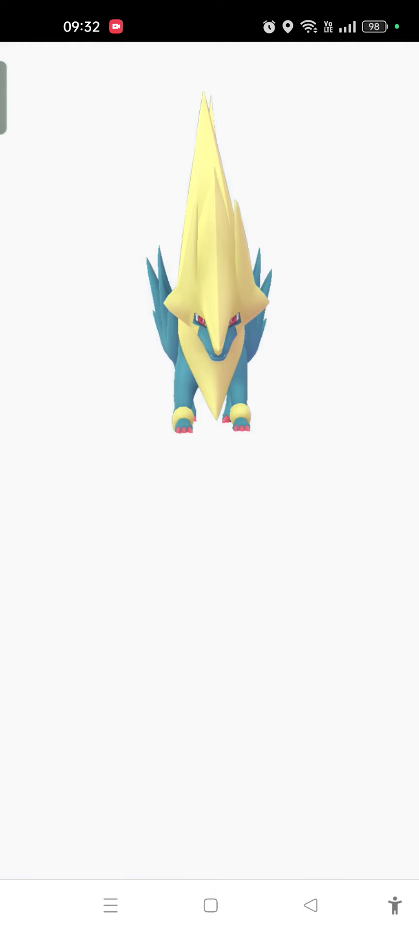
pyautogui.click(209, 327)
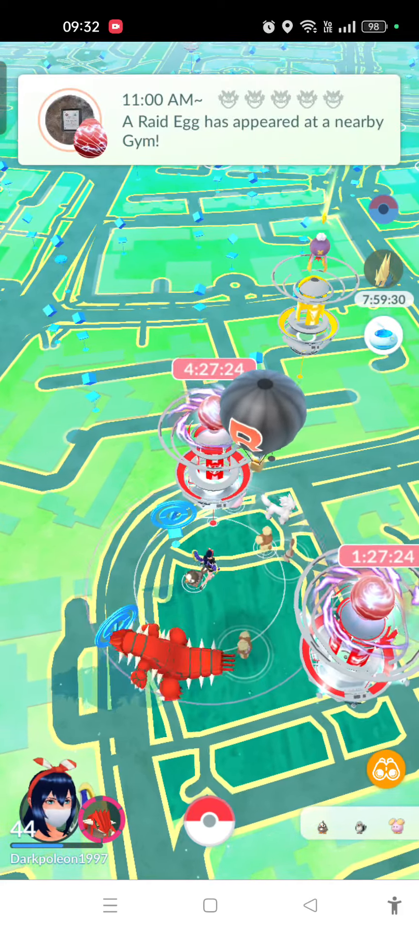
# Show the Pokémon storage tags page with the Mega tag holding 59 Pokémon
pyautogui.click(210, 820)
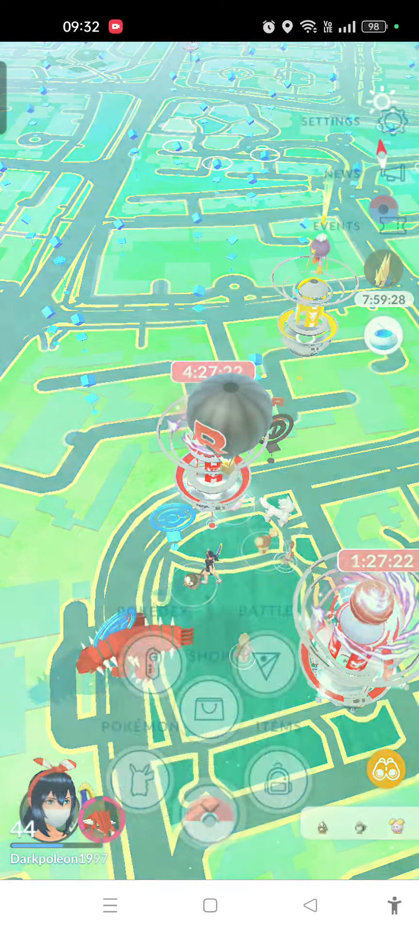
pyautogui.click(142, 777)
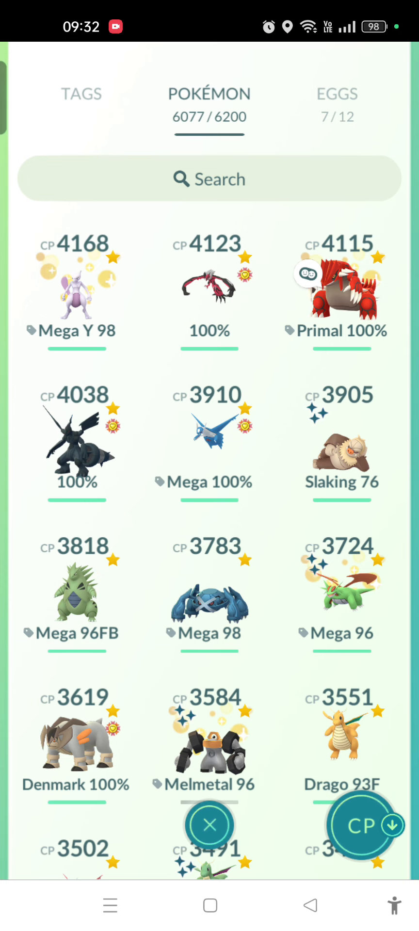
pyautogui.click(81, 94)
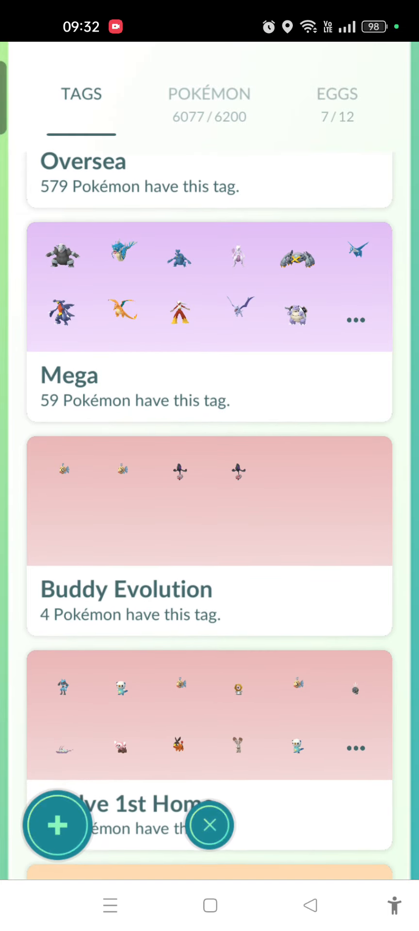
pyautogui.scroll(-3)
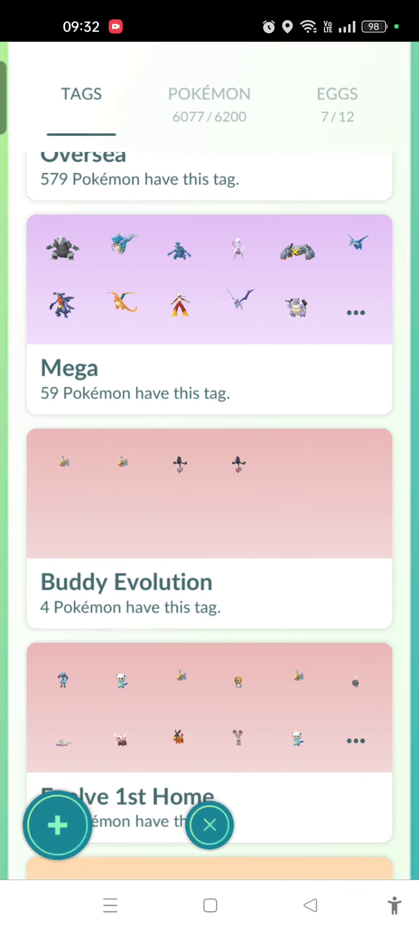